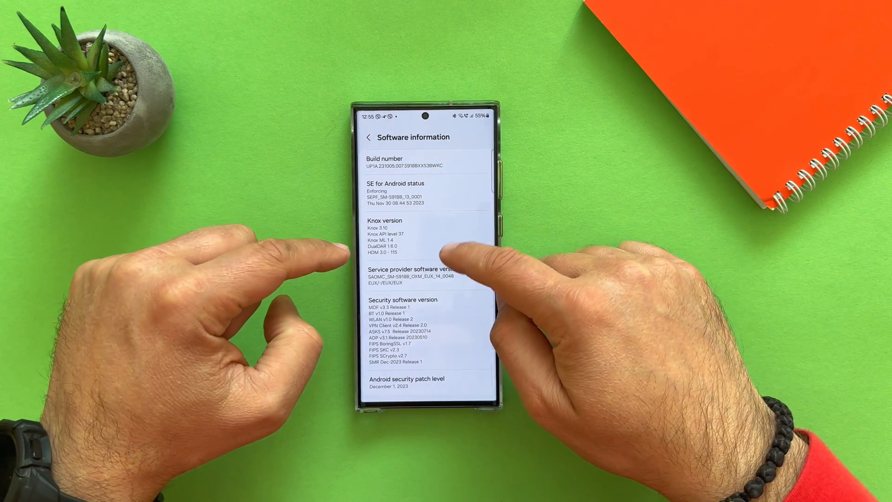
Step: Scroll the Software information details before moving to the Android Police article
scroll("down", 3)
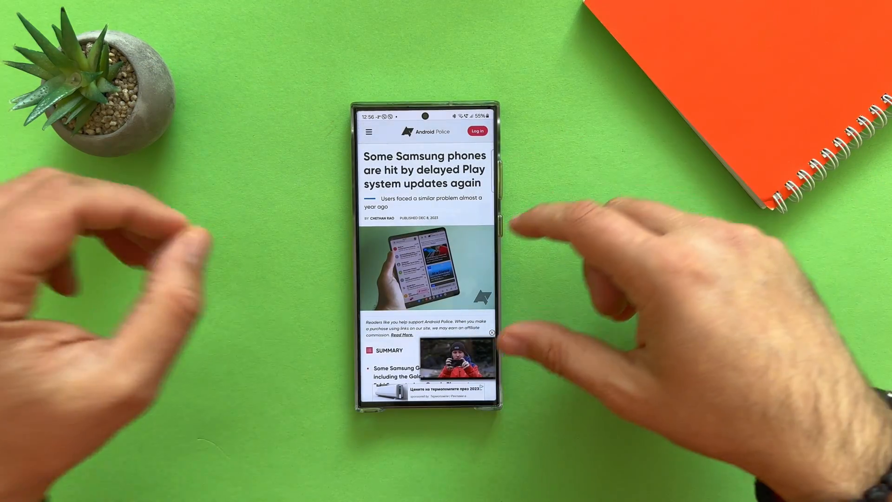
Step: Read through the article summary on Samsung phones stuck on old Play system updates
scroll("down", 3)
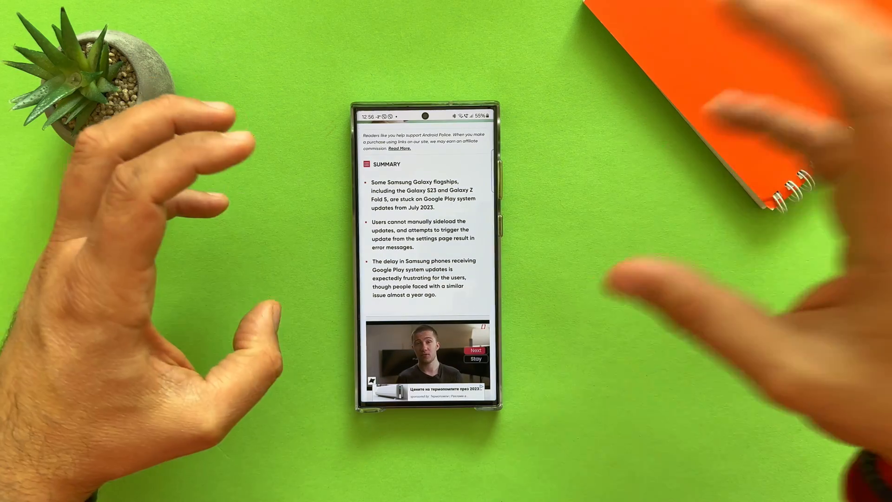
scroll("down", 3)
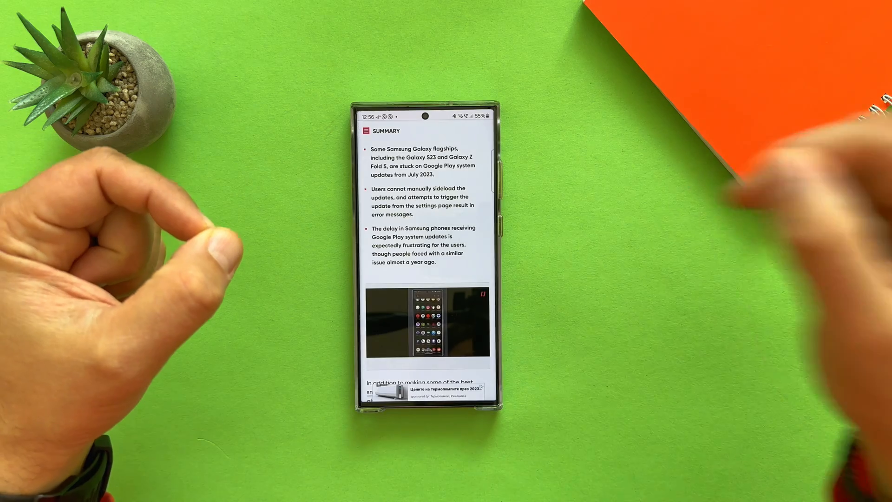
scroll("down", 3)
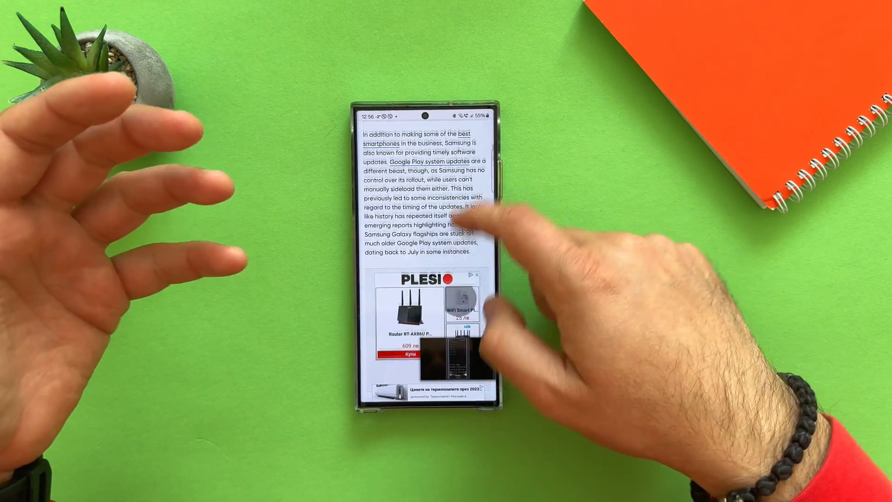
scroll("down", 3)
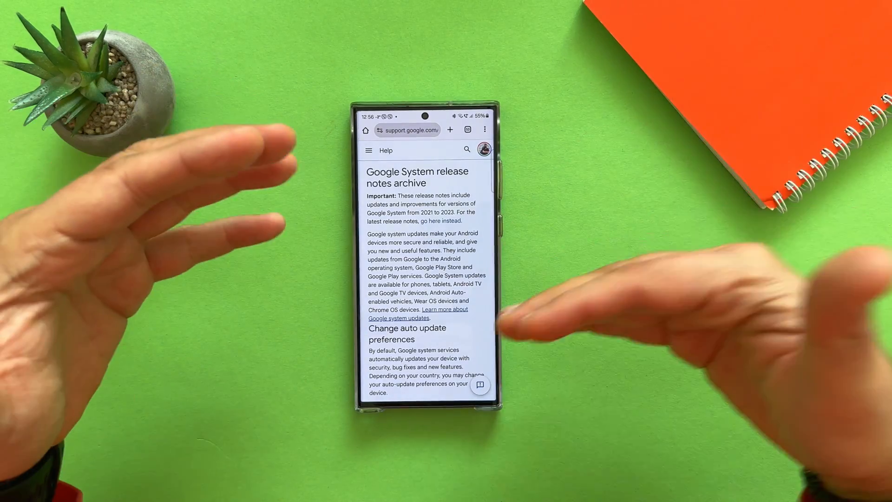
Step: Scroll the release notes archive down to the December 2023 Google Play entries
scroll("down", 3)
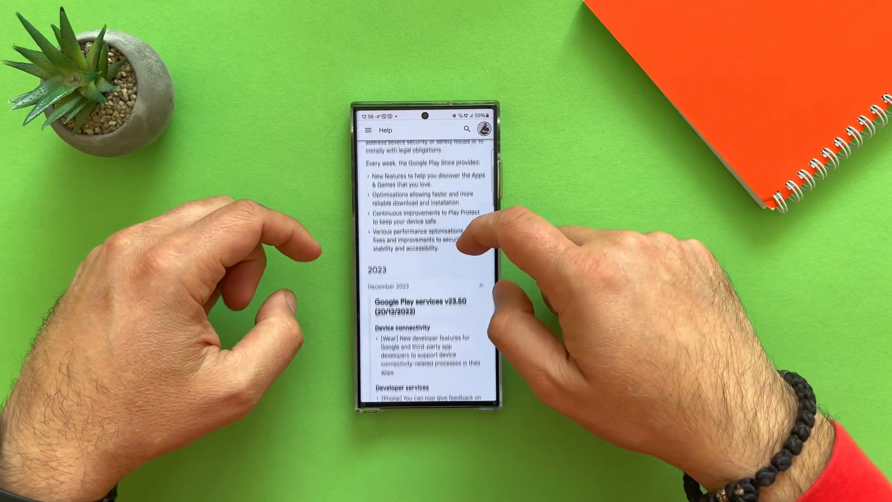
scroll("down", 3)
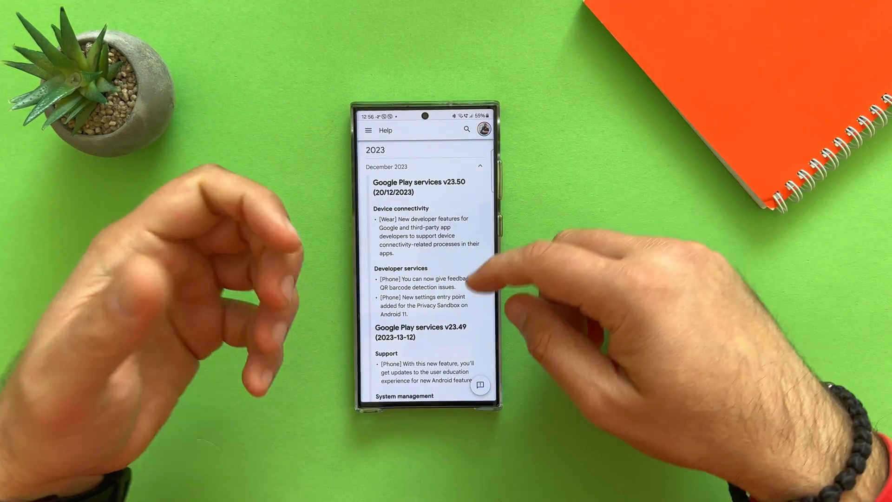
scroll("down", 3)
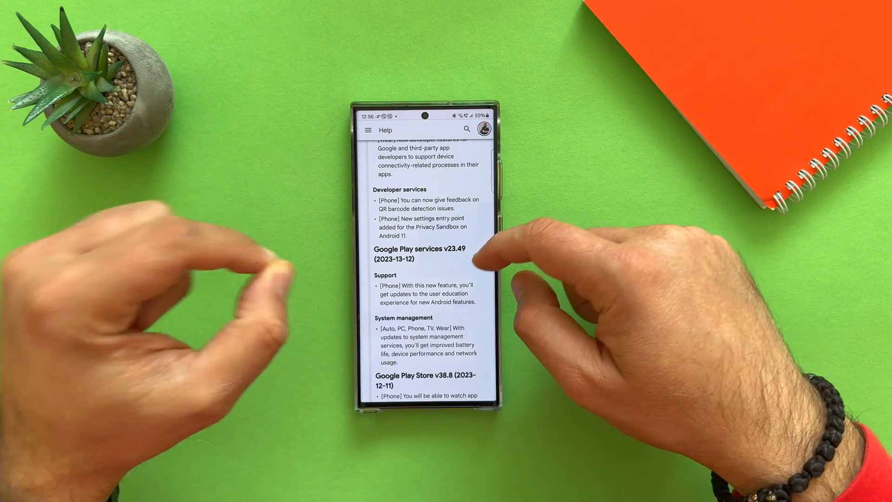
scroll("down", 3)
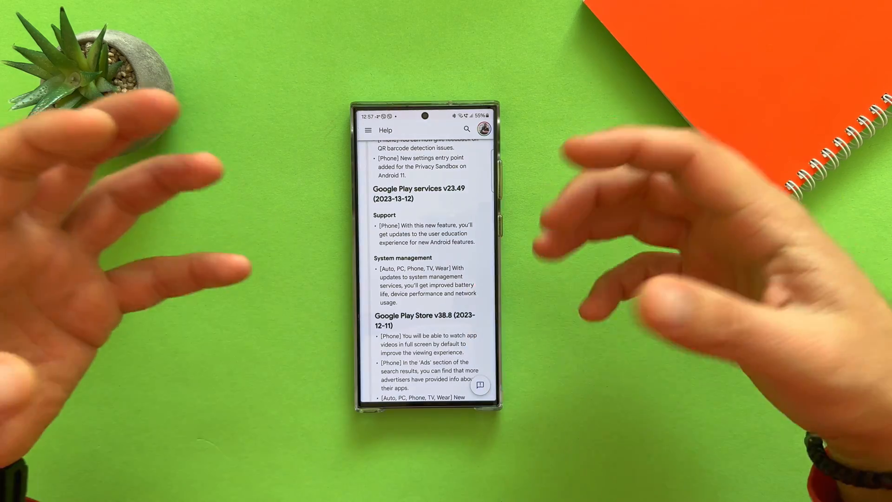
scroll("down", 3)
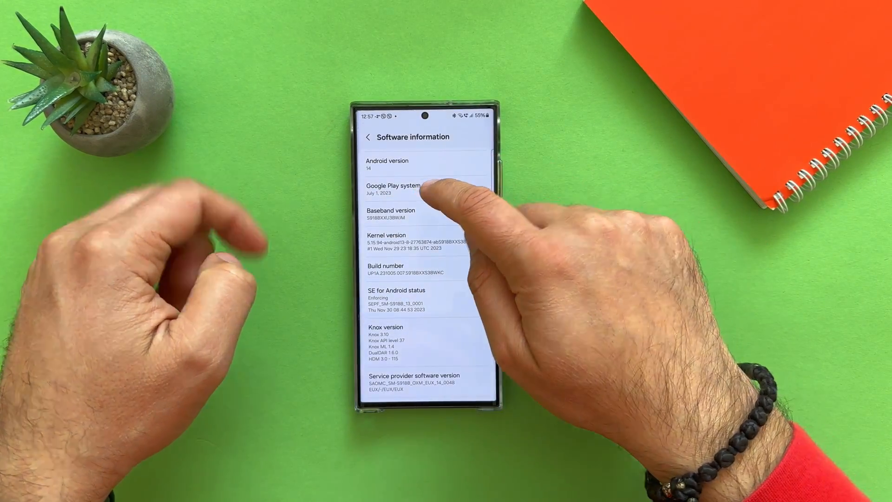
Step: View the Google Play system update date from the Software information list
left_click(426, 189)
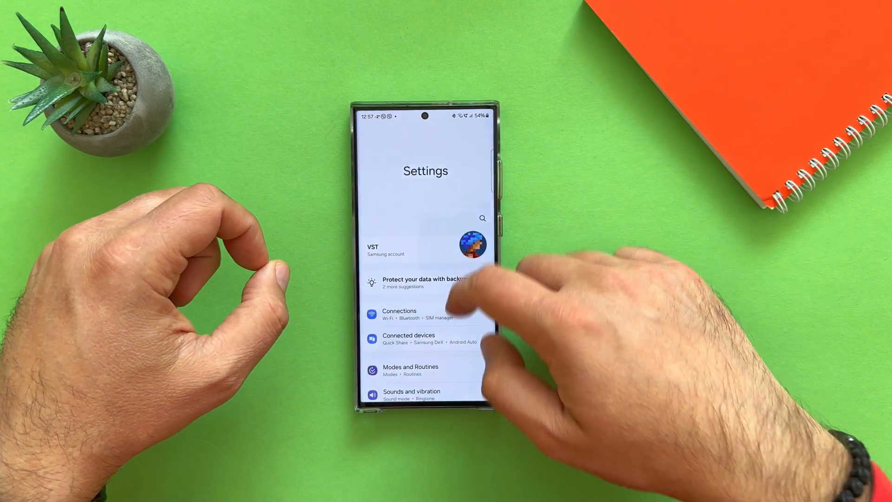
Step: Go into Security and privacy from the main Settings list to reach Updates
scroll("down", 3)
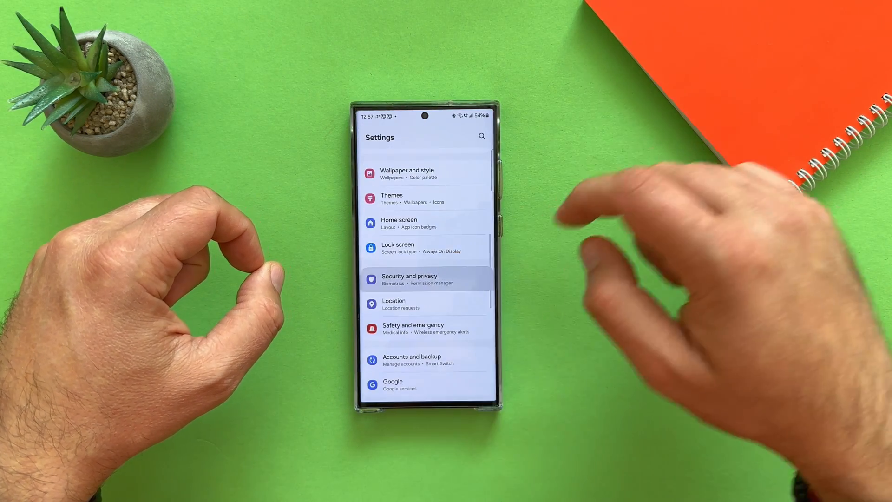
left_click(426, 278)
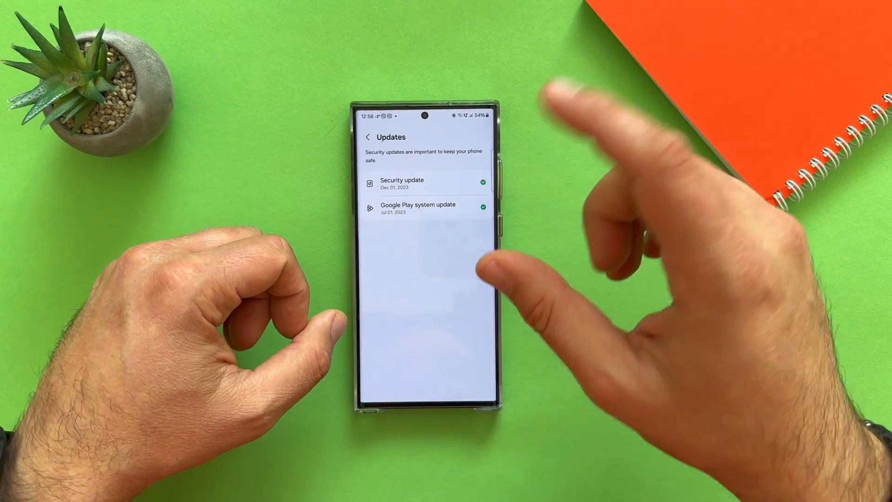
left_click(479, 266)
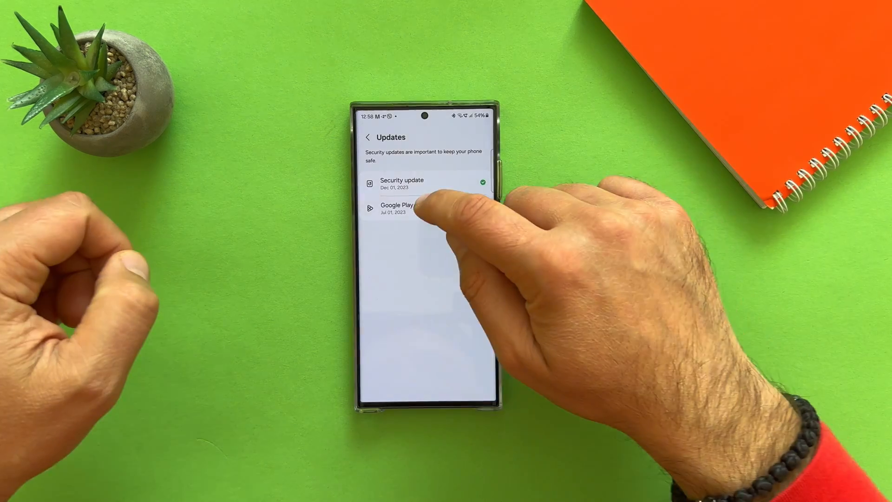
Step: Check for the Google Play system update and start downloading the 65 MB install
left_click(395, 208)
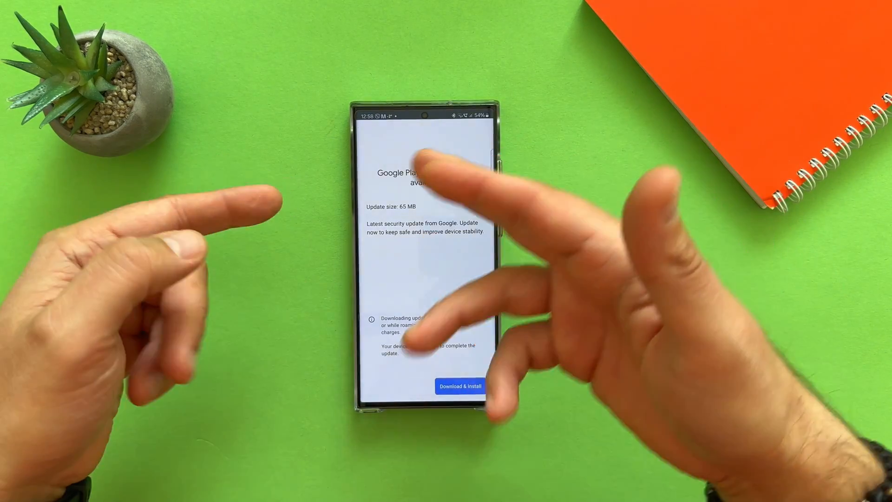
left_click(459, 385)
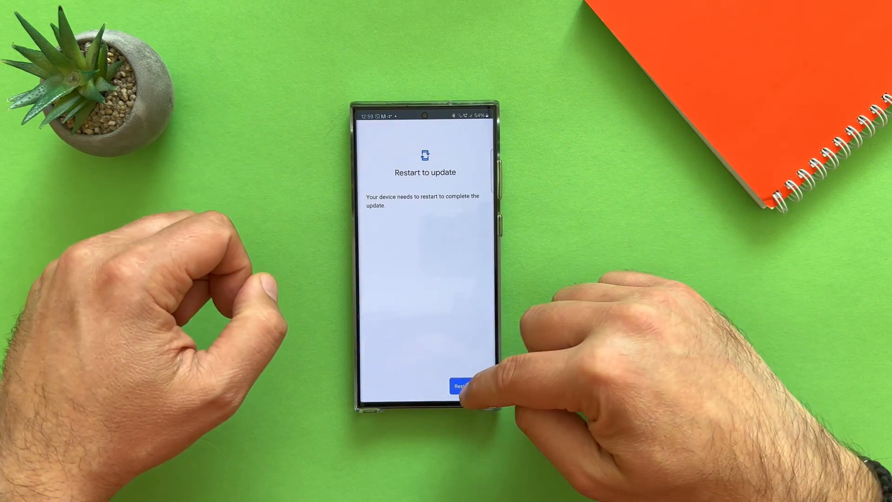
Step: Restart to finish the update and confirm the device is up to date at November 1, 2023
left_click(460, 386)
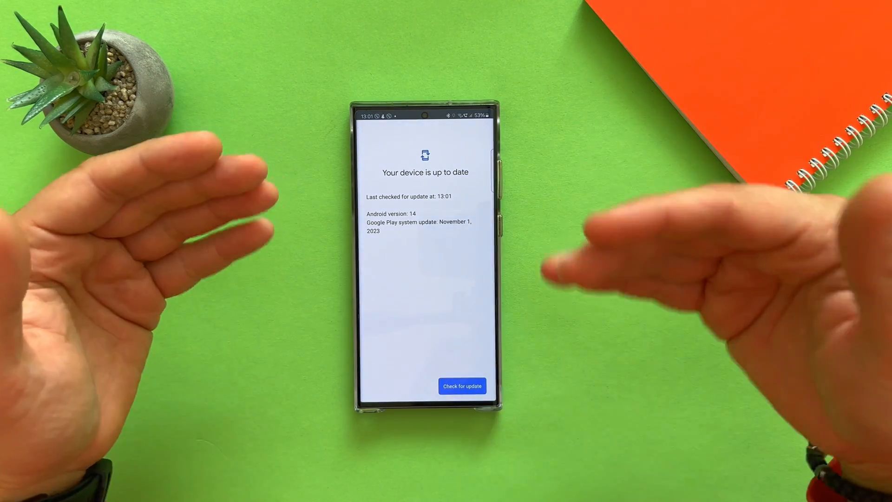
left_click(462, 386)
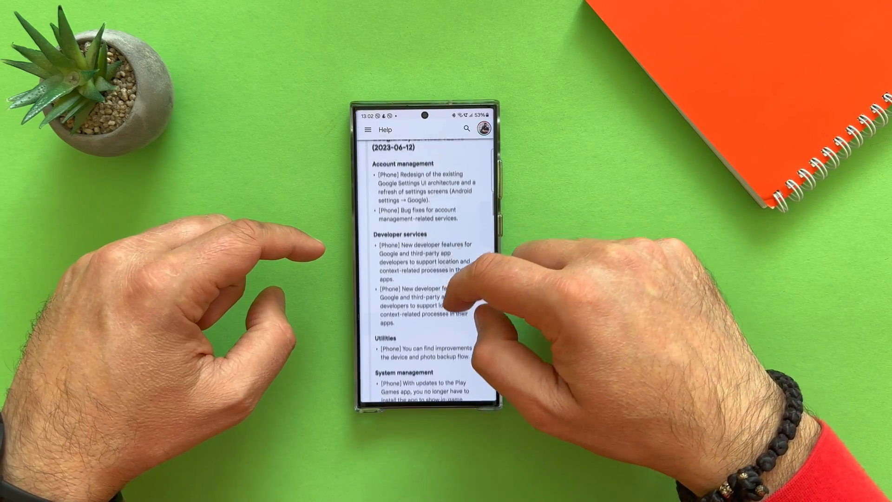
Step: Scroll to the November 2023 section with the Play system update dated 2023-11-27
scroll("down", 3)
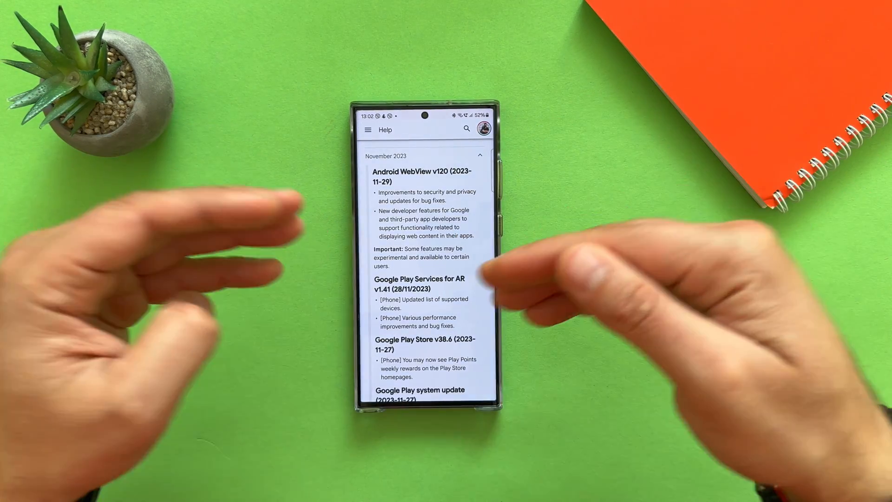
scroll("down", 3)
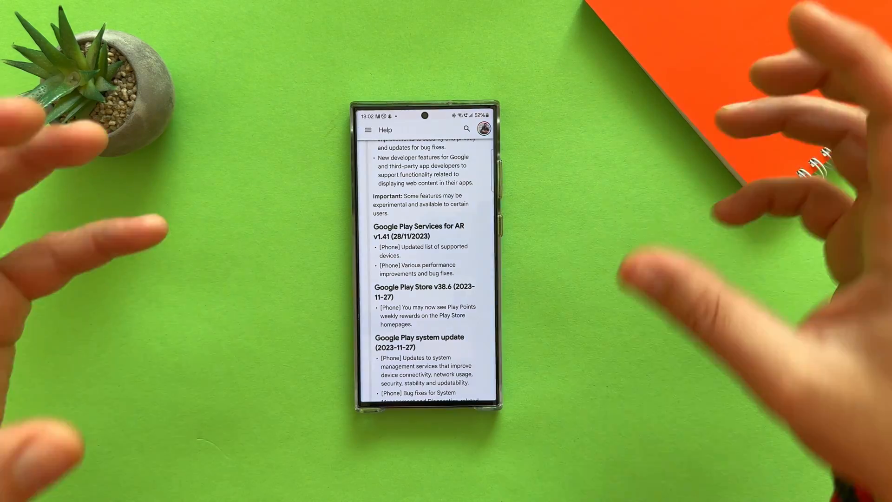